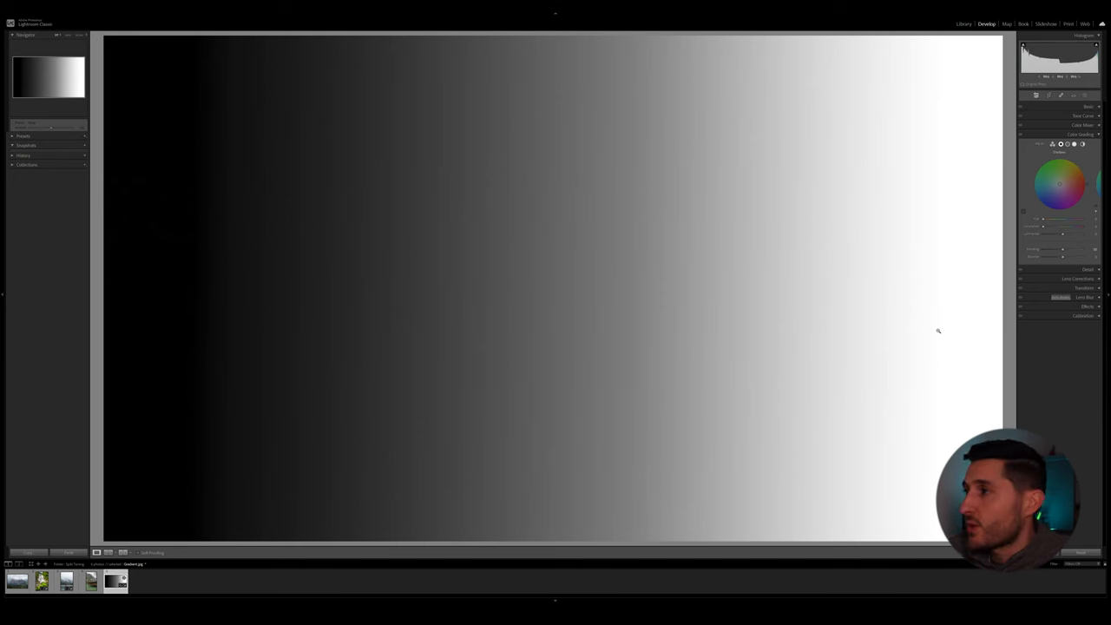
{"action": "mouse_move", "coordinate": [843, 153]}
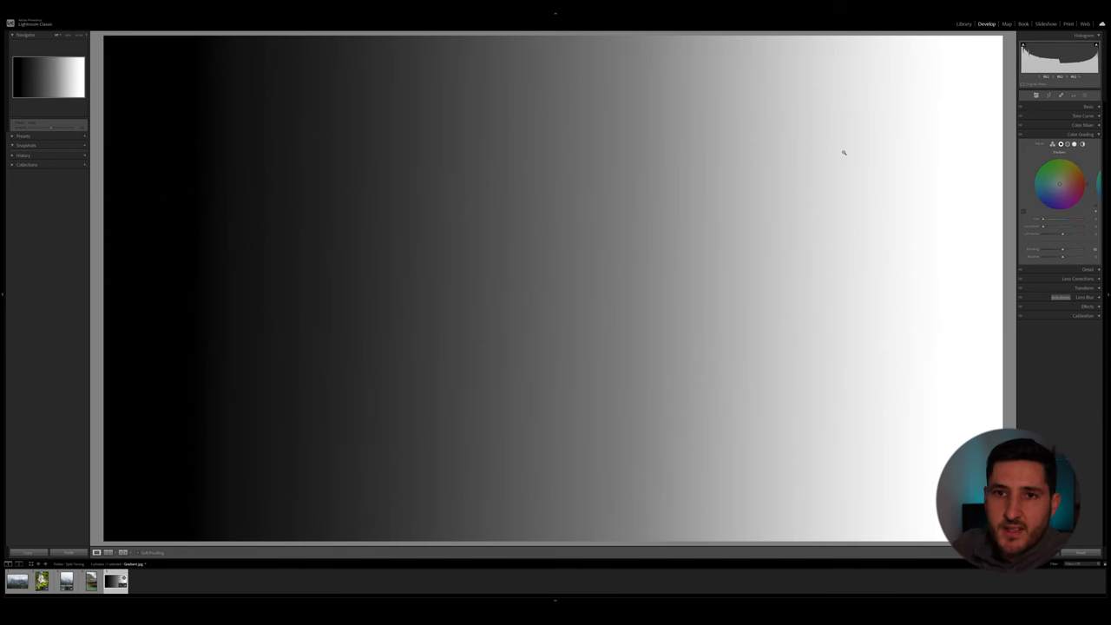
{"action": "mouse_move", "coordinate": [839, 145]}
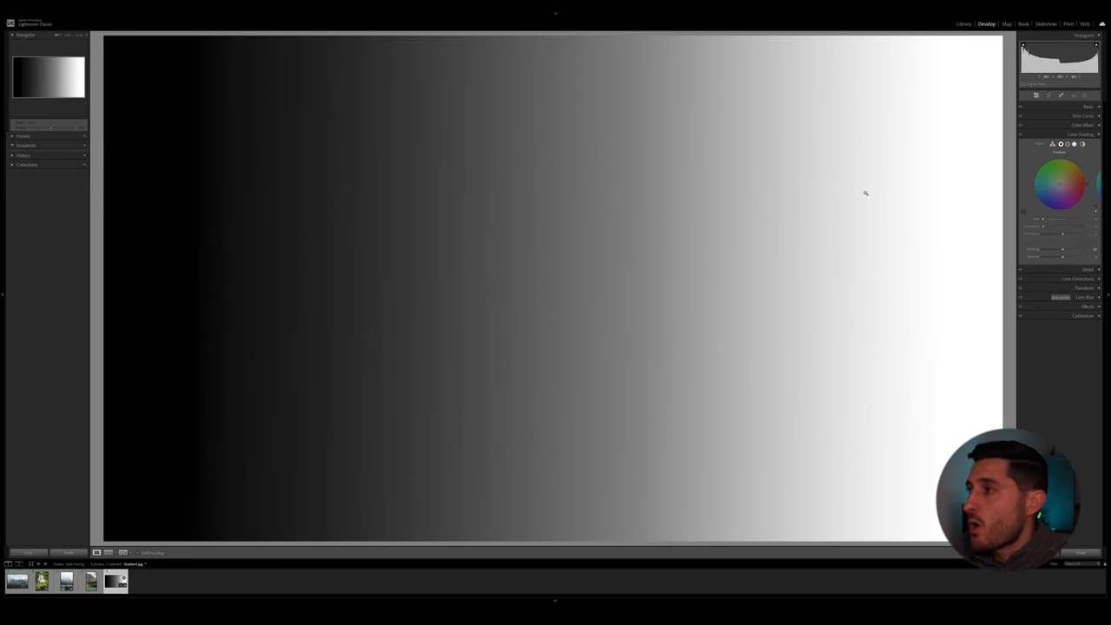
{"action": "mouse_move", "coordinate": [920, 193]}
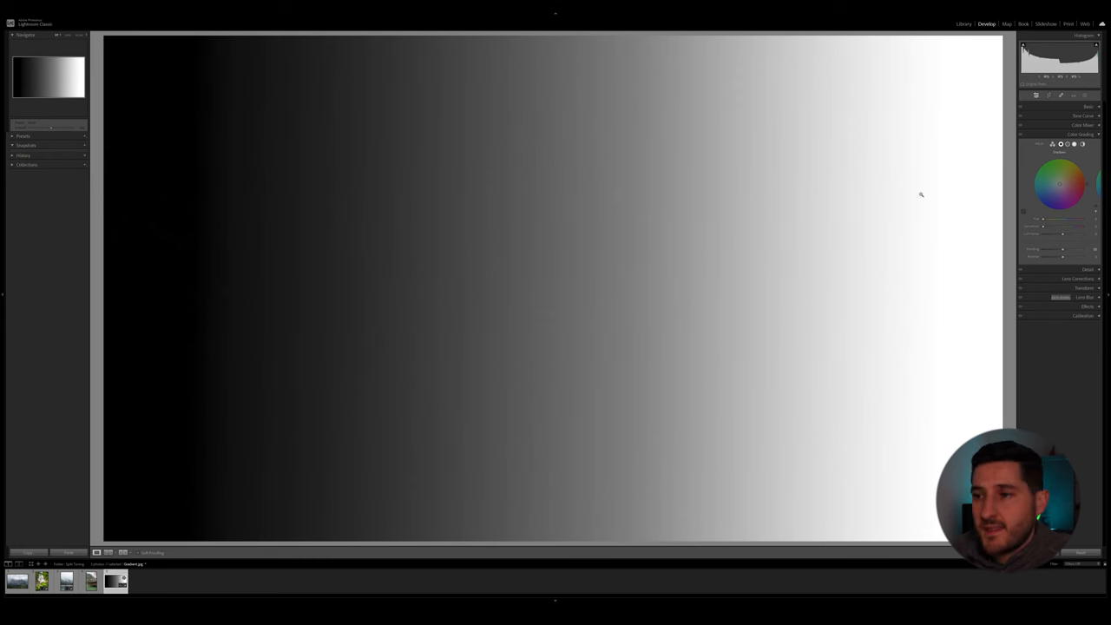
{"action": "mouse_move", "coordinate": [935, 201]}
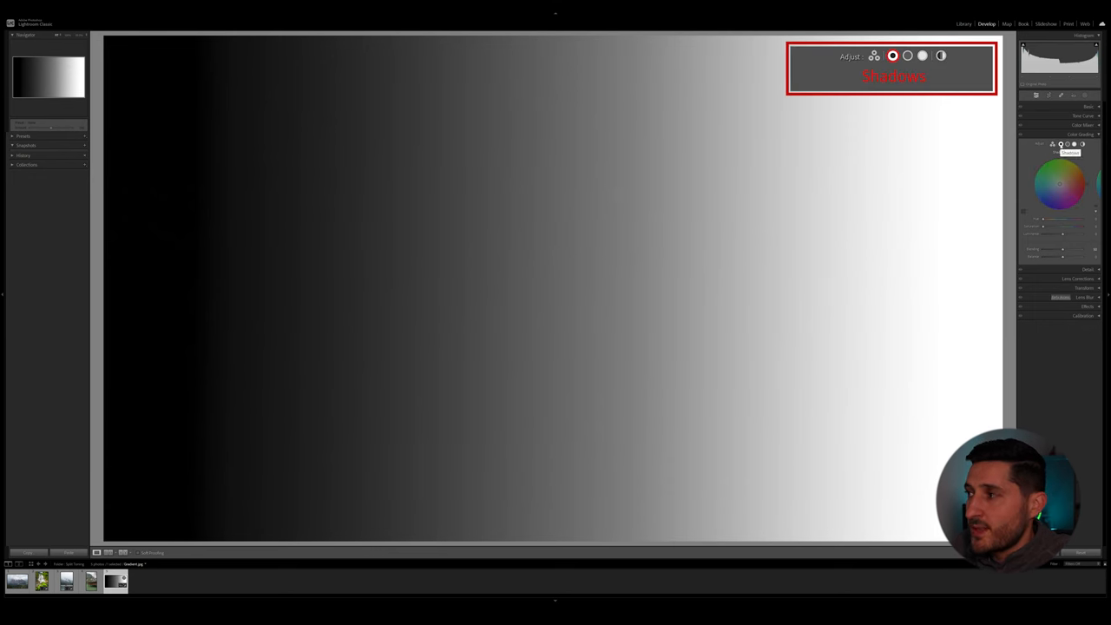
Step: Tint the gradient's shadows deep blue with the Color Grading Shadows wheel
{"action": "left_click", "coordinate": [907, 55]}
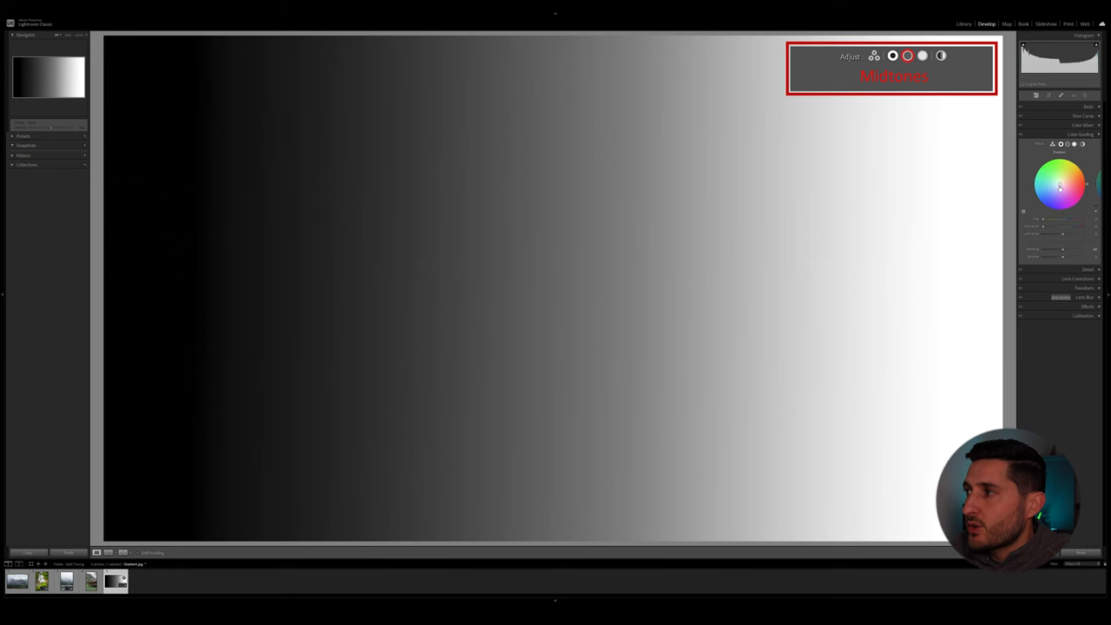
{"action": "left_click", "coordinate": [923, 55]}
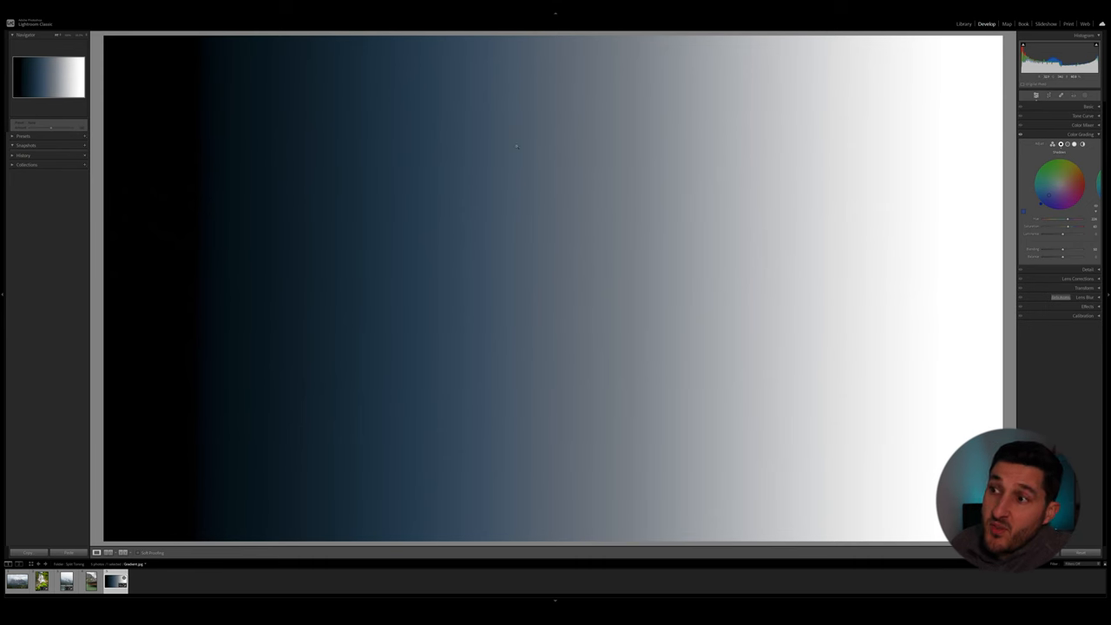
{"action": "mouse_move", "coordinate": [541, 291]}
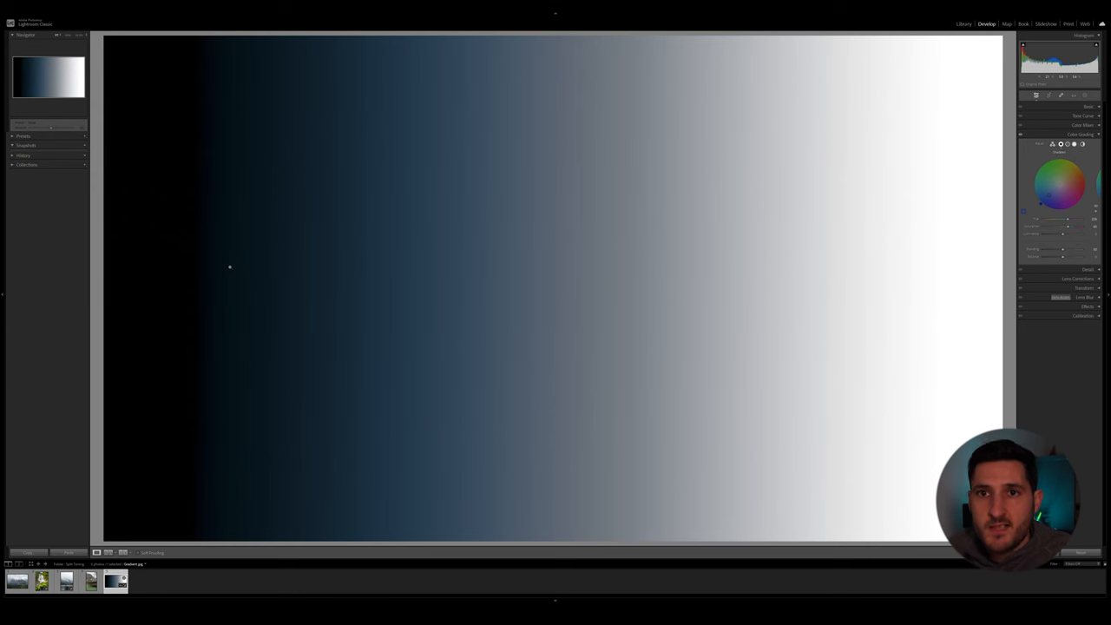
{"action": "mouse_move", "coordinate": [172, 258]}
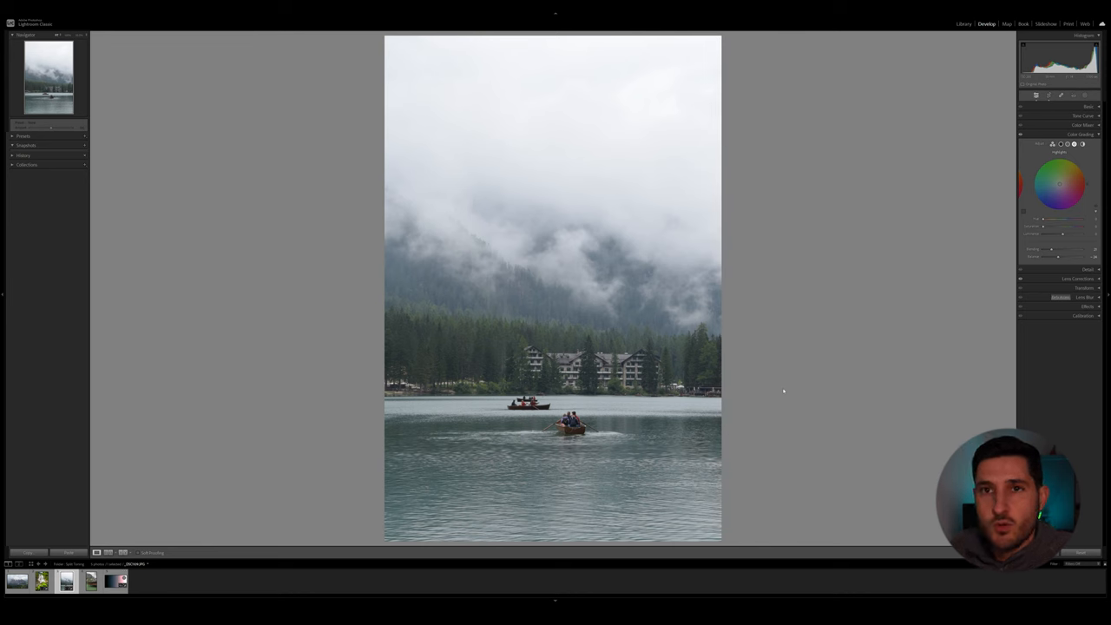
{"action": "mouse_move", "coordinate": [797, 387]}
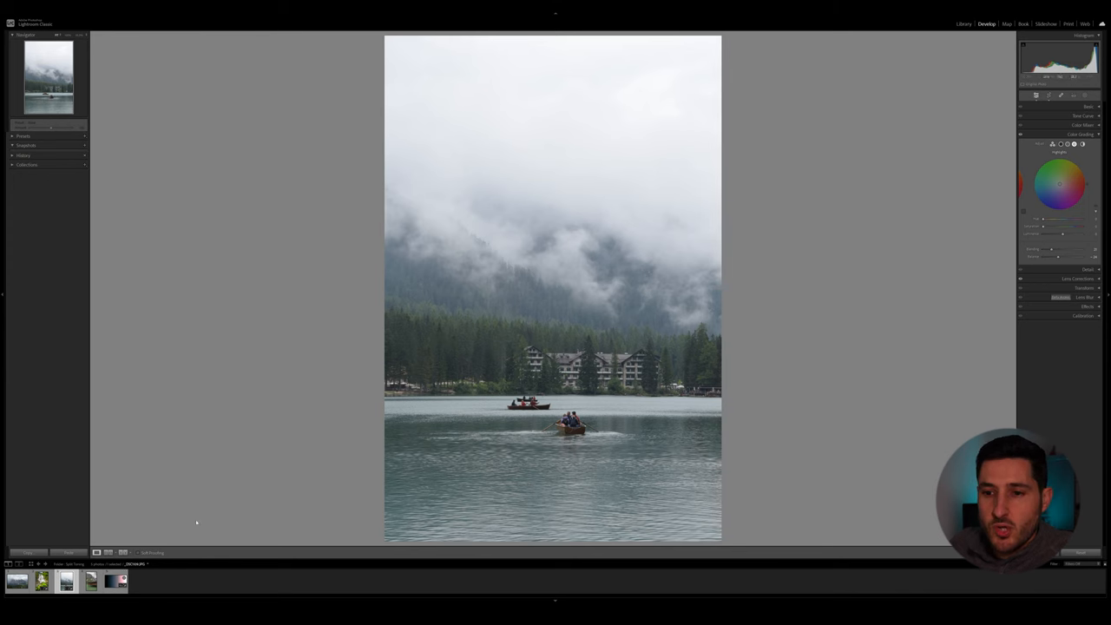
{"action": "mouse_move", "coordinate": [640, 219]}
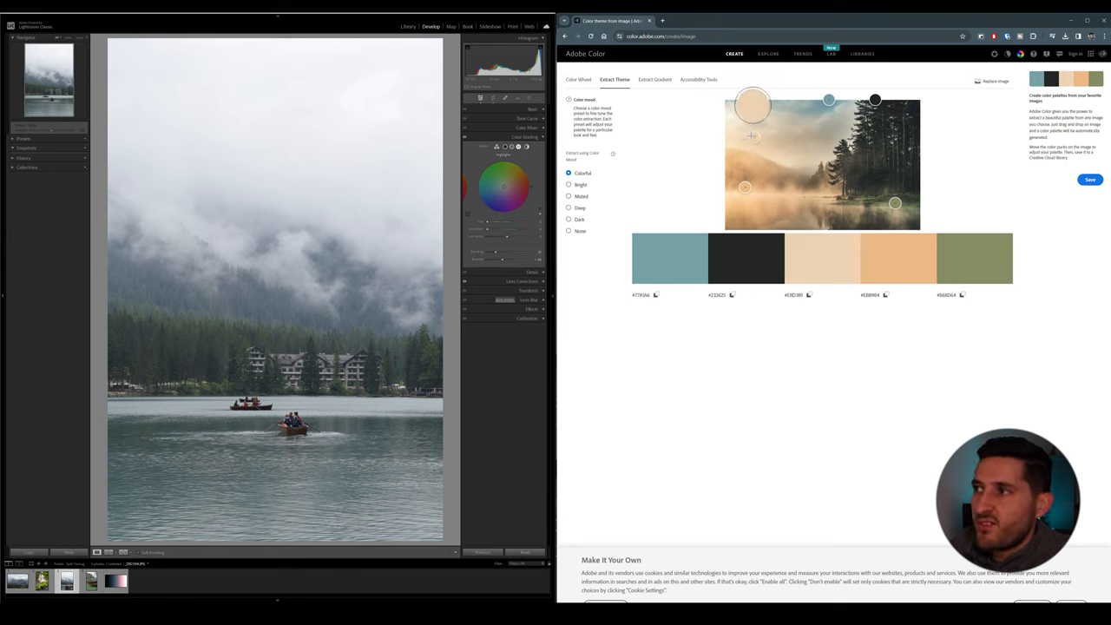
Step: Drag the first colour picker onto a blue-grey area, resampling it to teal-grey
{"action": "left_click_drag", "start_coordinate": [753, 104], "coordinate": [823, 74]}
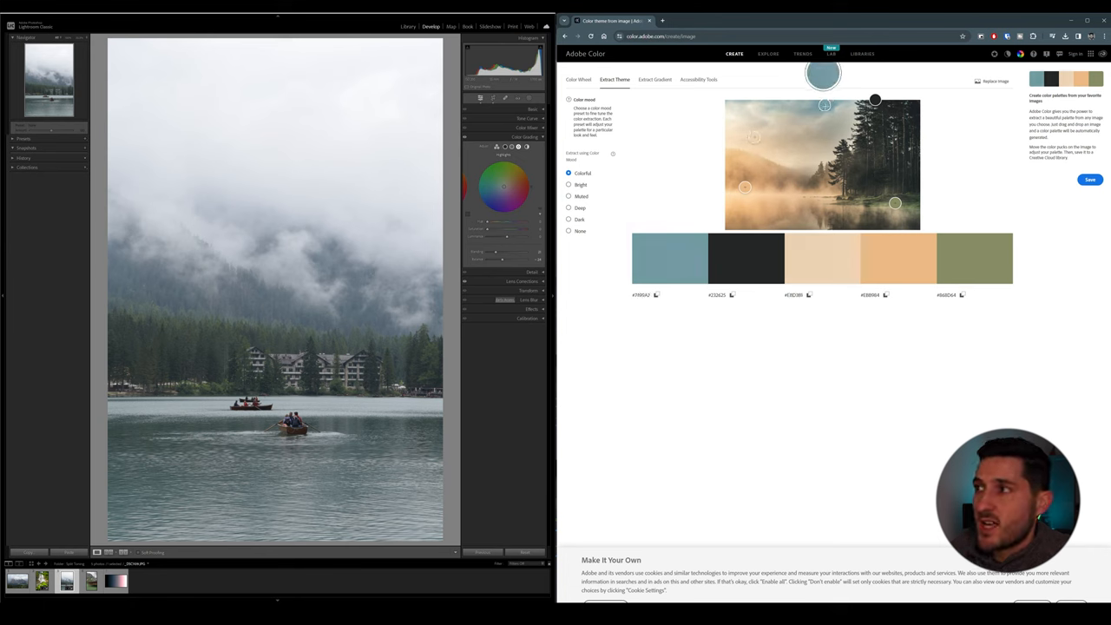